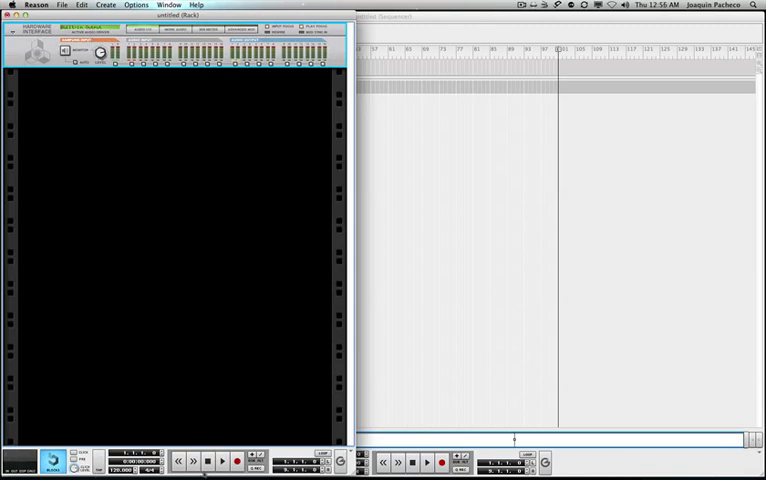
{"action": "mouse_move", "coordinate": [176, 95]}
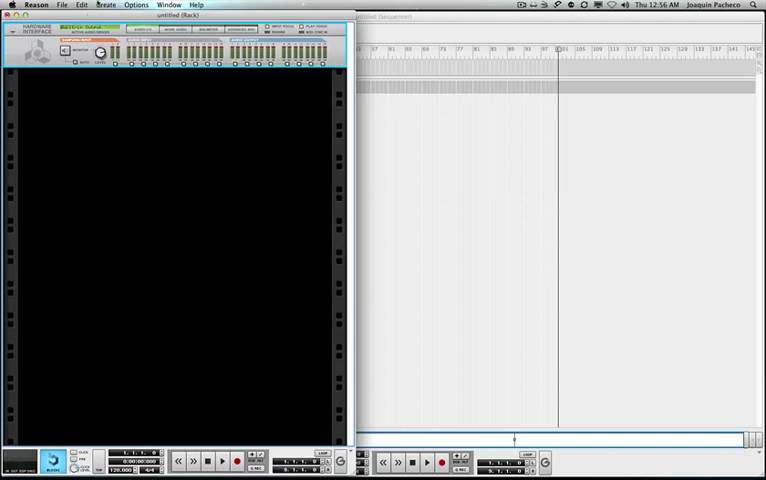
Create a Combinator device below the hardware interface from the Create menu
{"action": "left_click", "coordinate": [106, 5]}
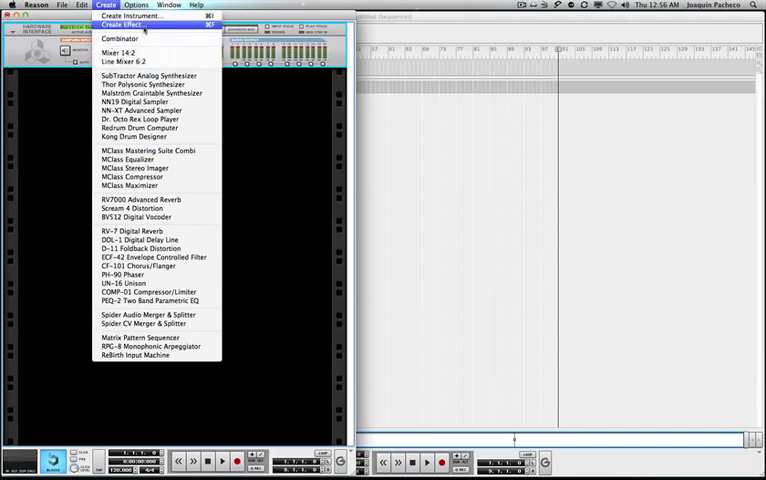
{"action": "mouse_move", "coordinate": [130, 186]}
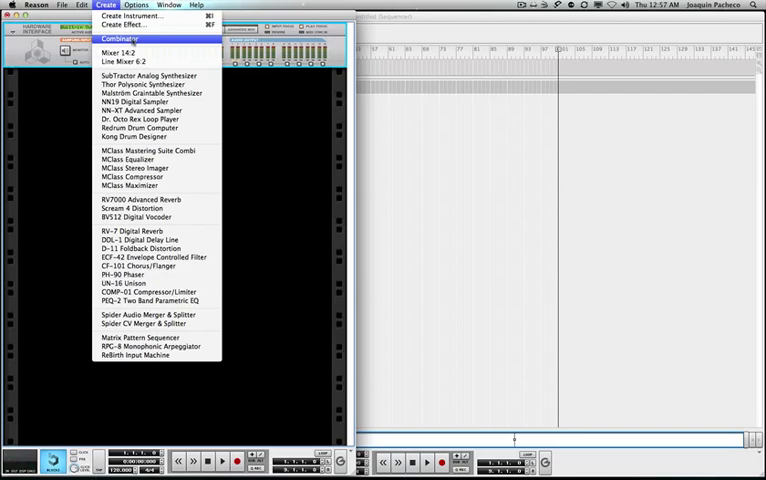
{"action": "left_click", "coordinate": [116, 37]}
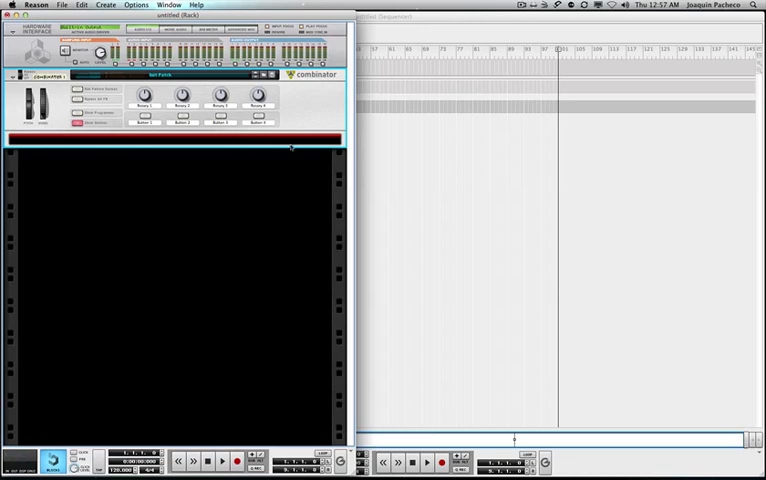
{"action": "mouse_move", "coordinate": [100, 138]}
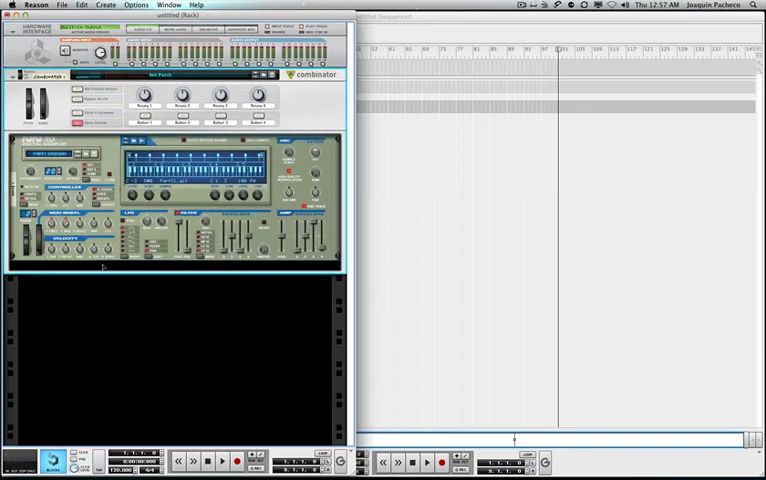
Add NN-19, Line Mixer 6:2, Malström and Dr. Octo Rex inside the Combinator
{"action": "left_click", "coordinate": [94, 5]}
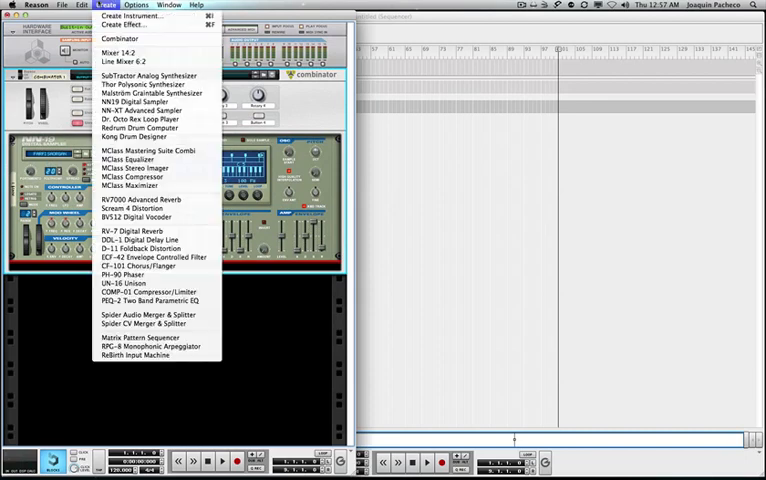
{"action": "left_click", "coordinate": [148, 75]}
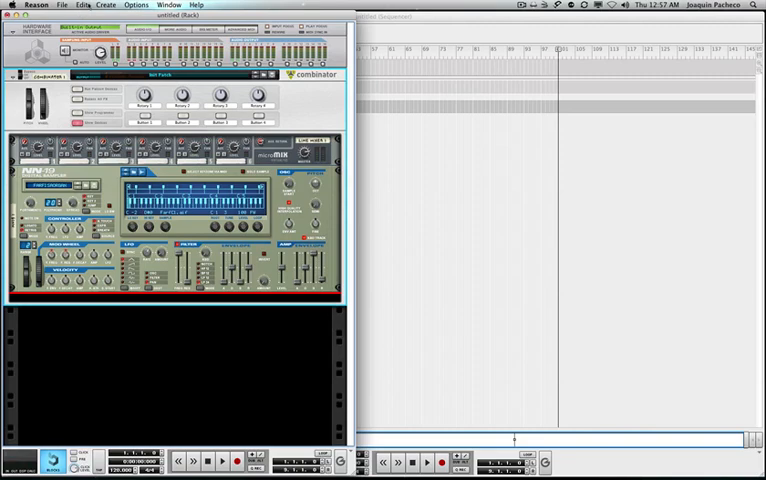
{"action": "left_click", "coordinate": [73, 5]}
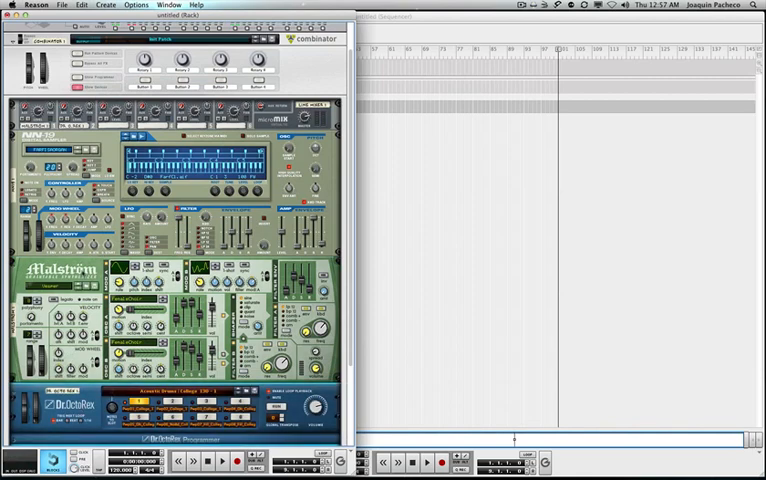
{"action": "key", "text": "Tab"}
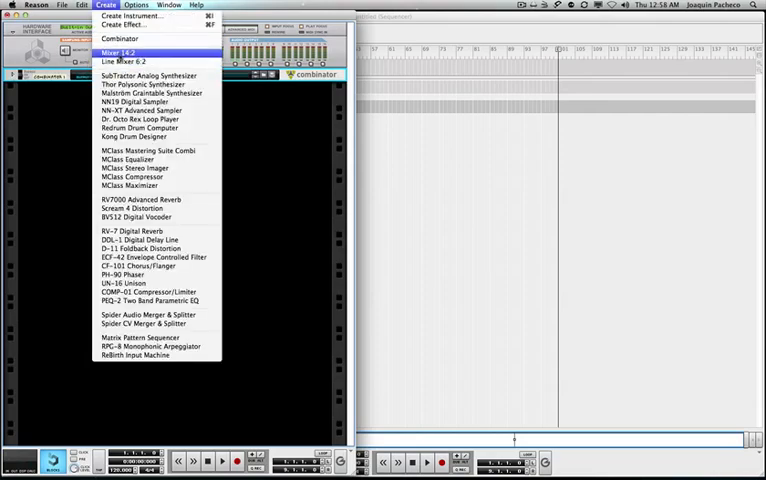
Add a Mixer 14:2 above the Combinator and start deleting the Combinator
{"action": "left_click", "coordinate": [122, 51]}
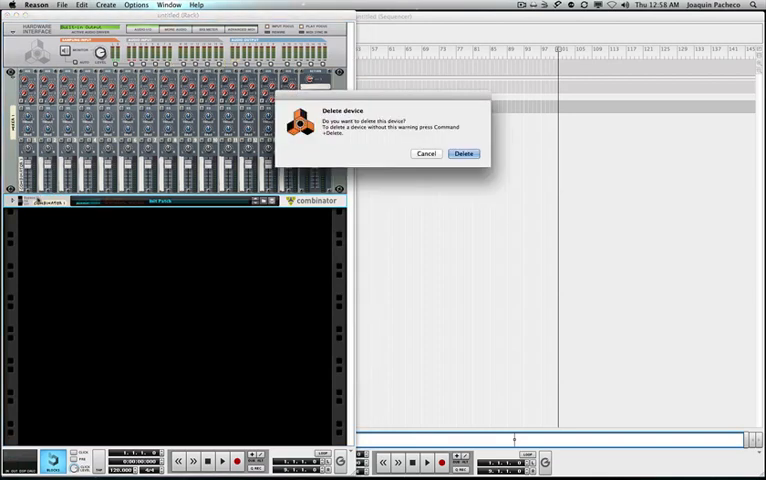
Confirm deleting the Combinator, then add and delete a second Combinator
{"action": "left_click", "coordinate": [461, 153]}
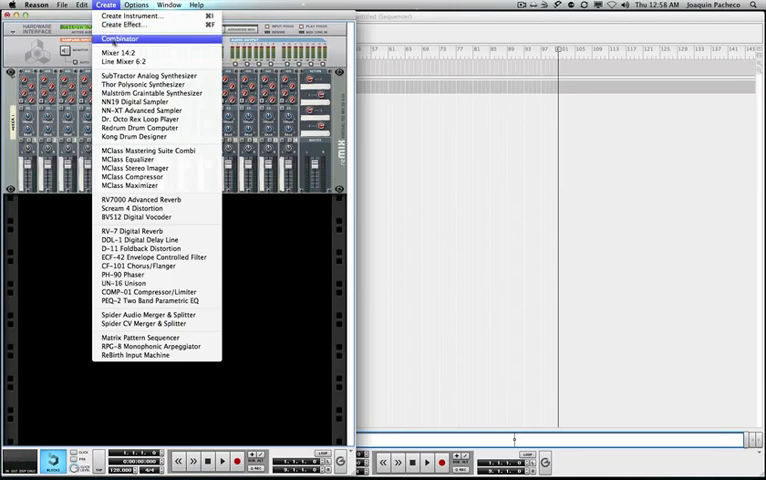
{"action": "left_click", "coordinate": [115, 39]}
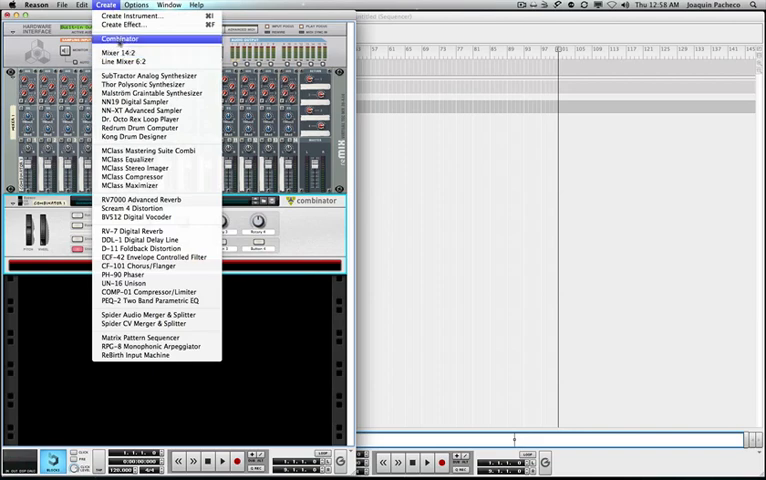
{"action": "left_click", "coordinate": [122, 31]}
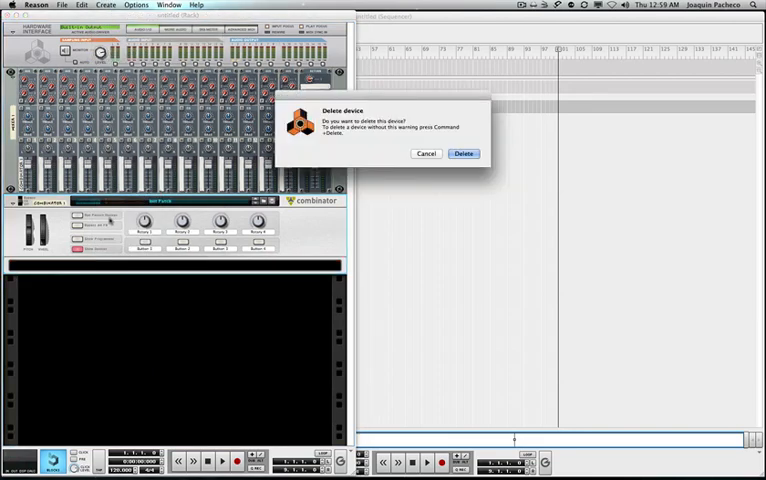
{"action": "left_click", "coordinate": [462, 153]}
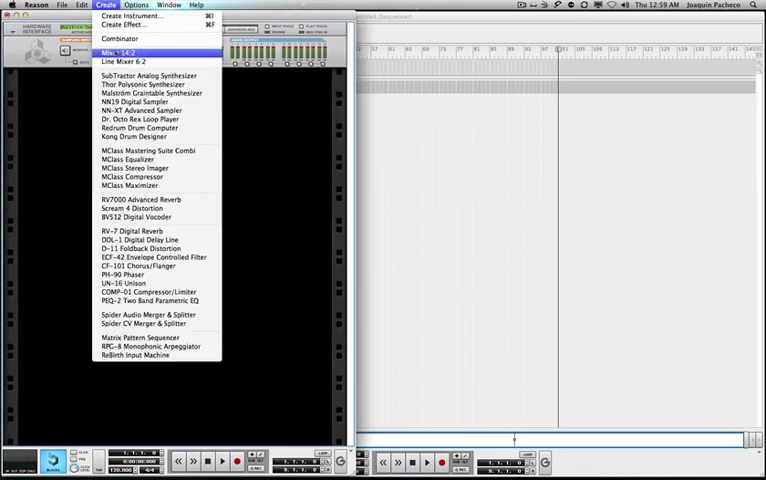
Add a Mixer 14:2 and an NN19 Digital Sampler to the rack
{"action": "left_click", "coordinate": [118, 51]}
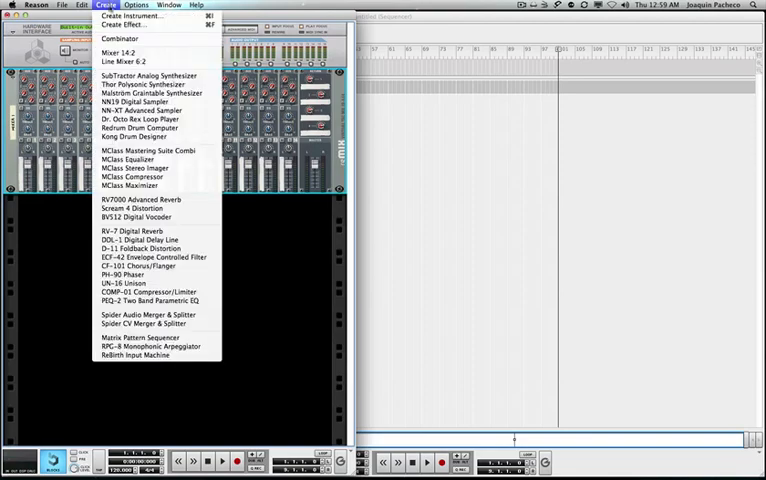
{"action": "left_click", "coordinate": [134, 110]}
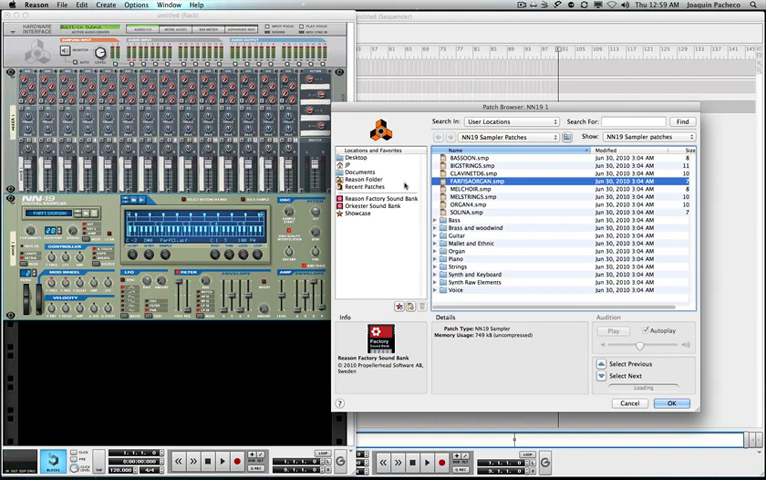
Load a sampler patch into the NN-19 from the Patch Browser
{"action": "double_click", "coordinate": [466, 257]}
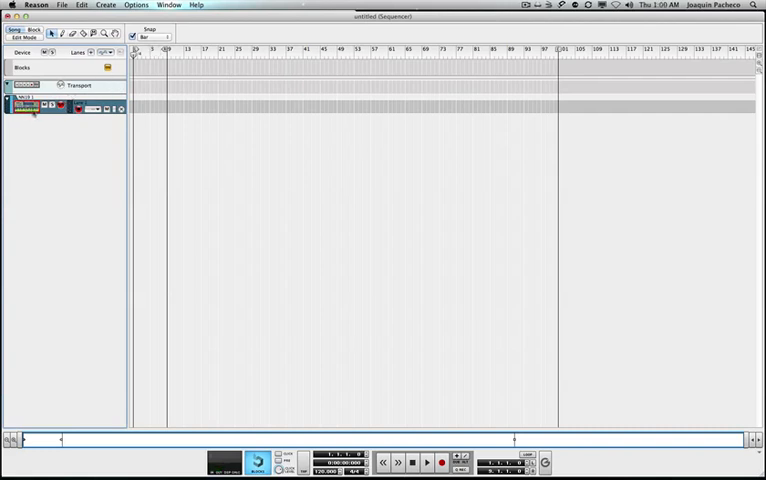
Return to the rack showing the Rhodes-loaded NN-19 under the mixer
{"action": "left_click", "coordinate": [31, 29]}
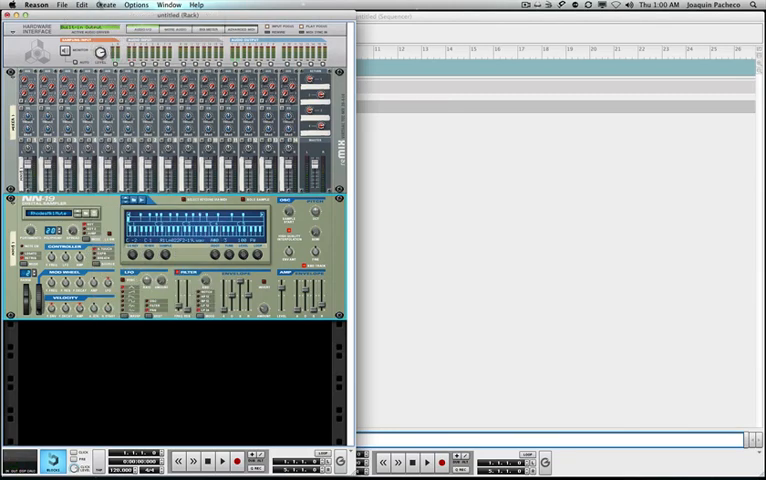
Open the Create menu to browse instruments, effects and utility devices
{"action": "left_click", "coordinate": [115, 5]}
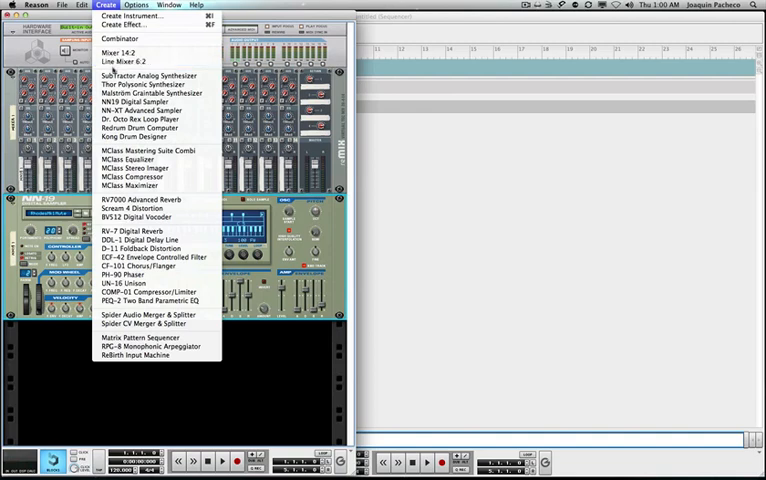
{"action": "mouse_move", "coordinate": [145, 84]}
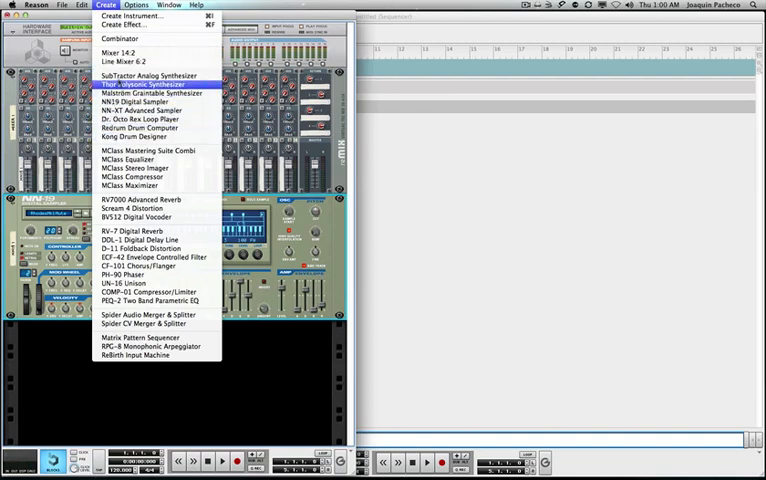
{"action": "mouse_move", "coordinate": [148, 76]}
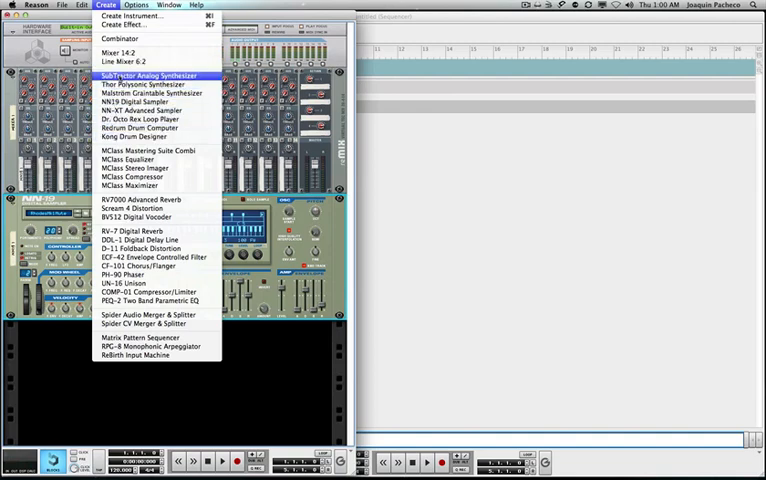
{"action": "mouse_move", "coordinate": [150, 151]}
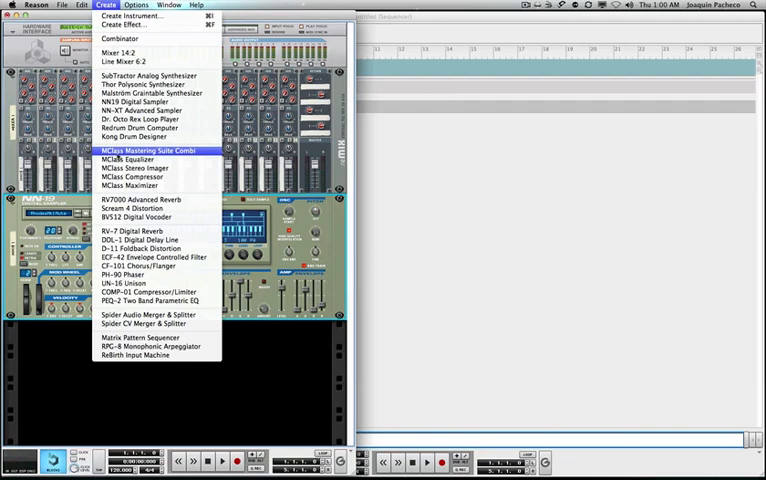
{"action": "mouse_move", "coordinate": [140, 159]}
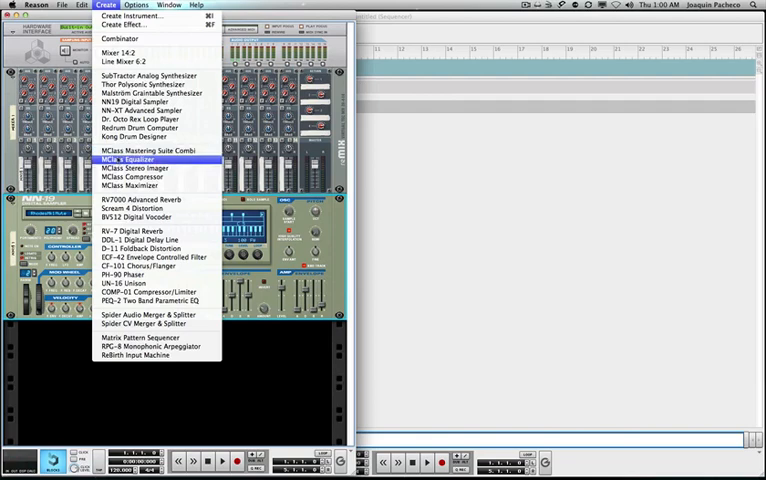
{"action": "mouse_move", "coordinate": [140, 185]}
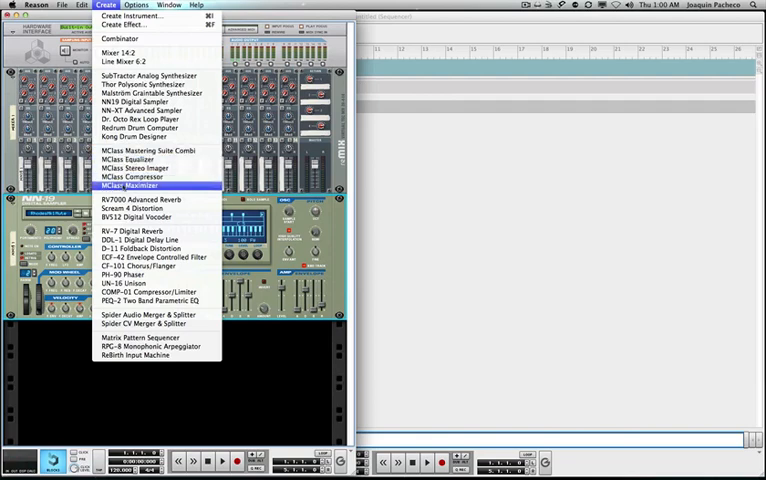
{"action": "mouse_move", "coordinate": [128, 160]}
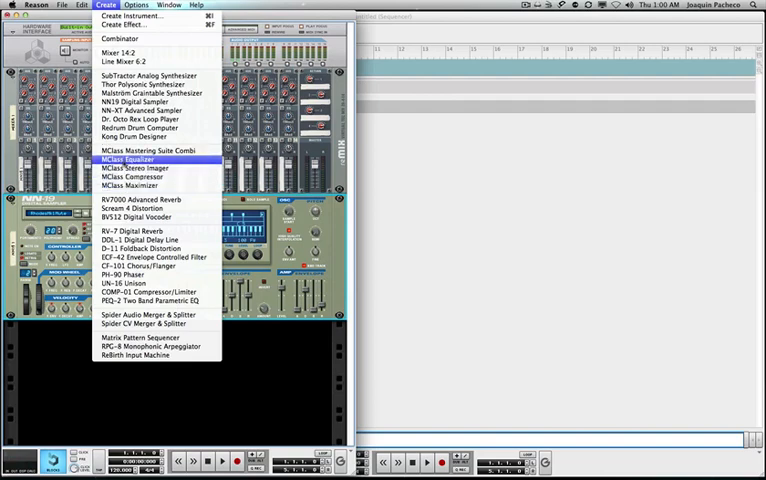
{"action": "mouse_move", "coordinate": [140, 168]}
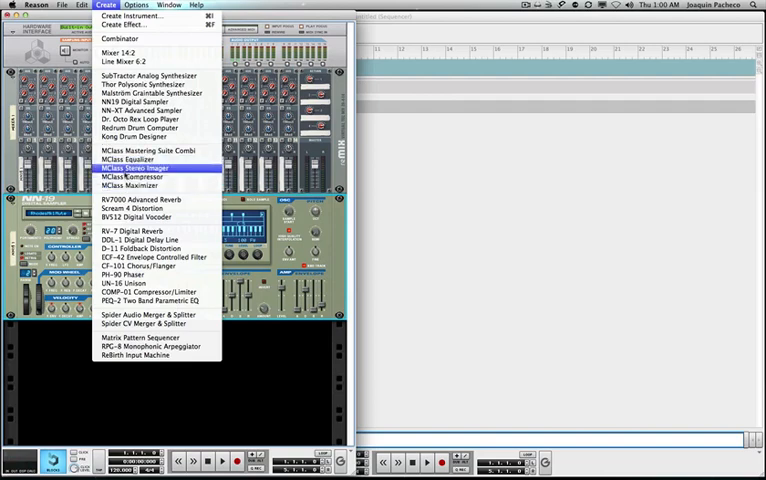
{"action": "mouse_move", "coordinate": [138, 185]}
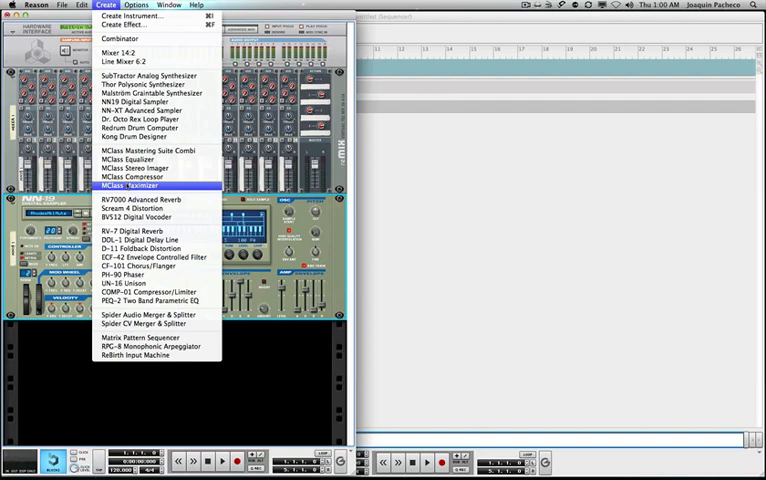
{"action": "mouse_move", "coordinate": [155, 151]}
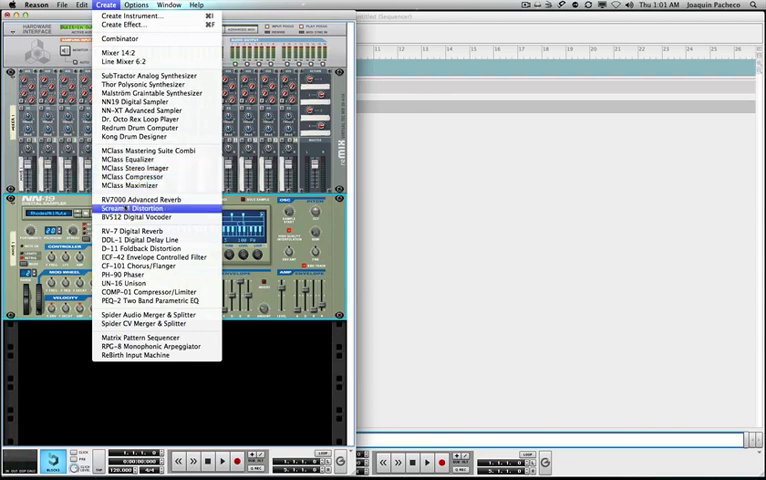
{"action": "mouse_move", "coordinate": [150, 205]}
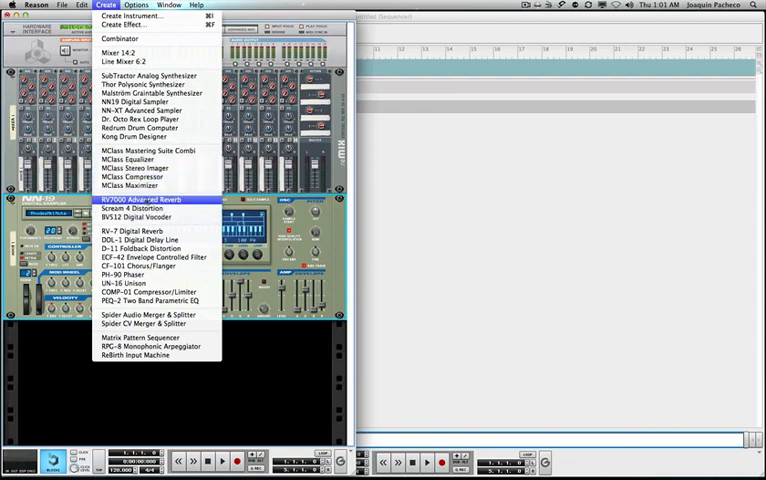
{"action": "mouse_move", "coordinate": [148, 216]}
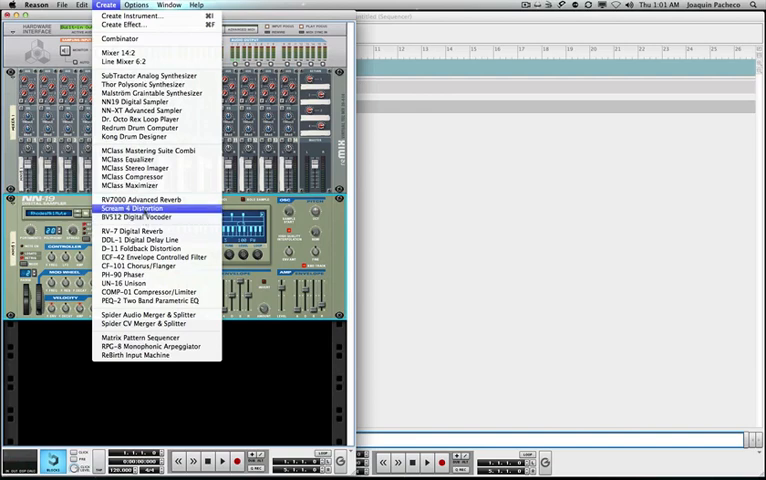
{"action": "mouse_move", "coordinate": [150, 217]}
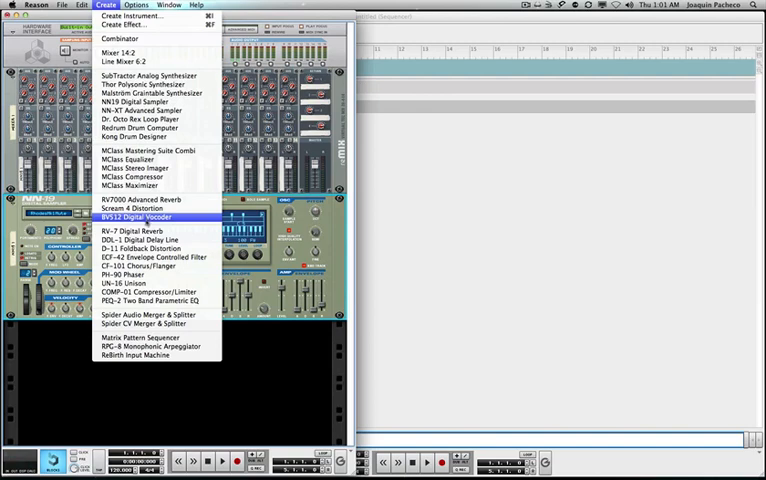
{"action": "mouse_move", "coordinate": [150, 228]}
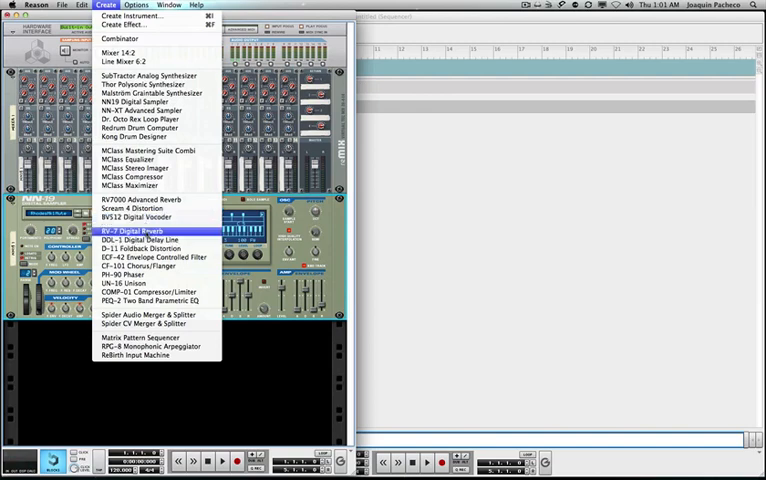
{"action": "mouse_move", "coordinate": [150, 239]}
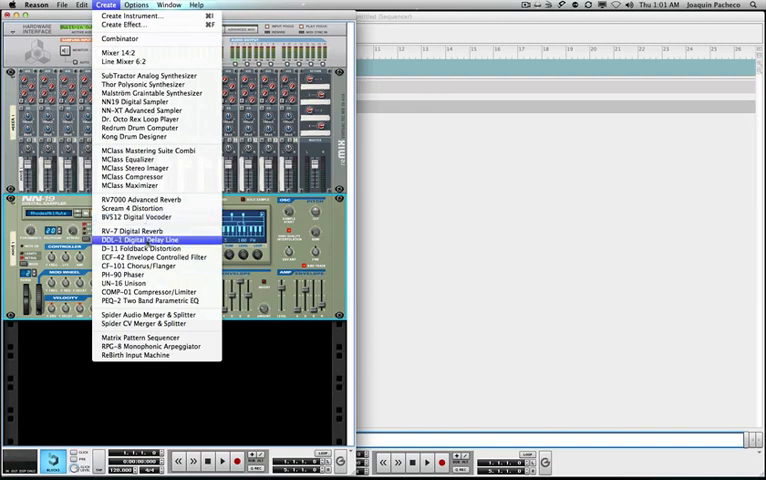
{"action": "mouse_move", "coordinate": [150, 257]}
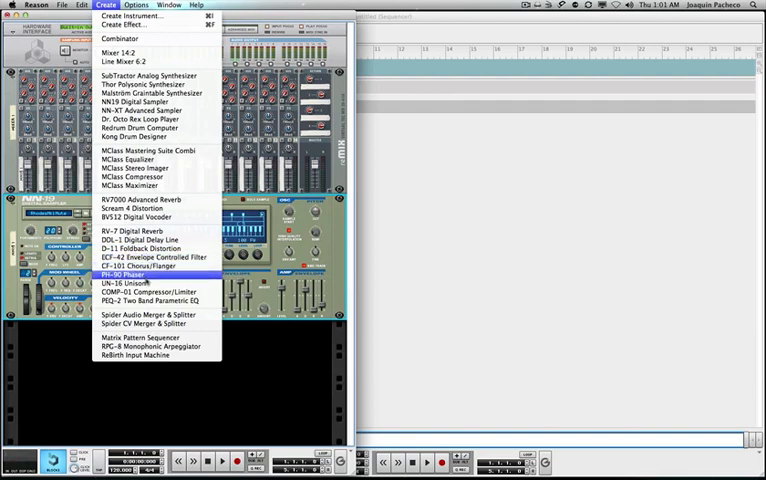
{"action": "mouse_move", "coordinate": [140, 291]}
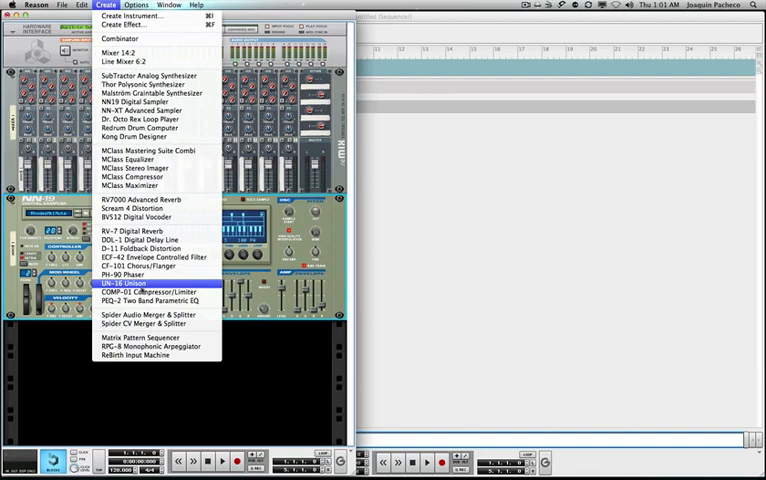
{"action": "mouse_move", "coordinate": [150, 292]}
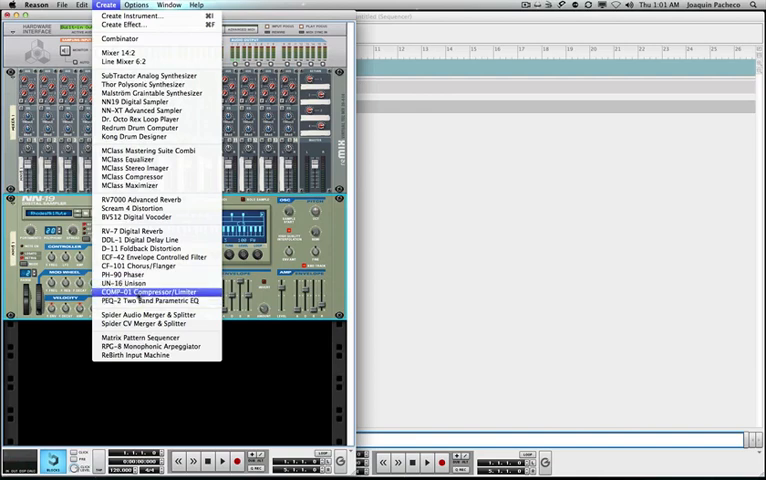
{"action": "mouse_move", "coordinate": [150, 301]}
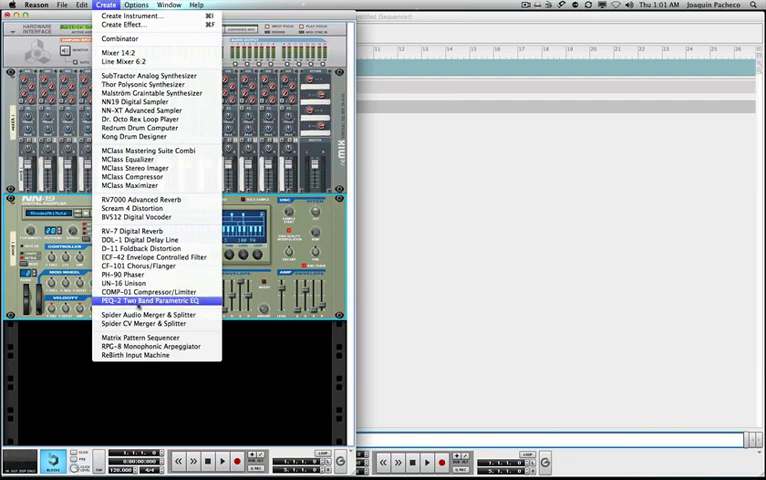
{"action": "mouse_move", "coordinate": [146, 314]}
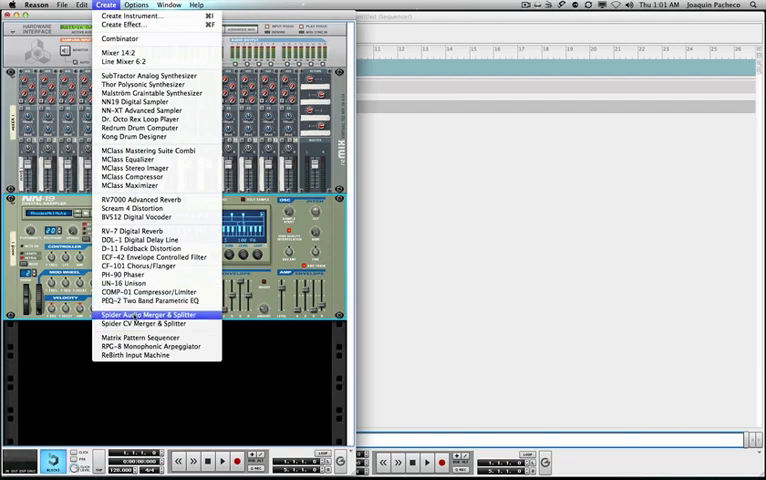
{"action": "mouse_move", "coordinate": [150, 324]}
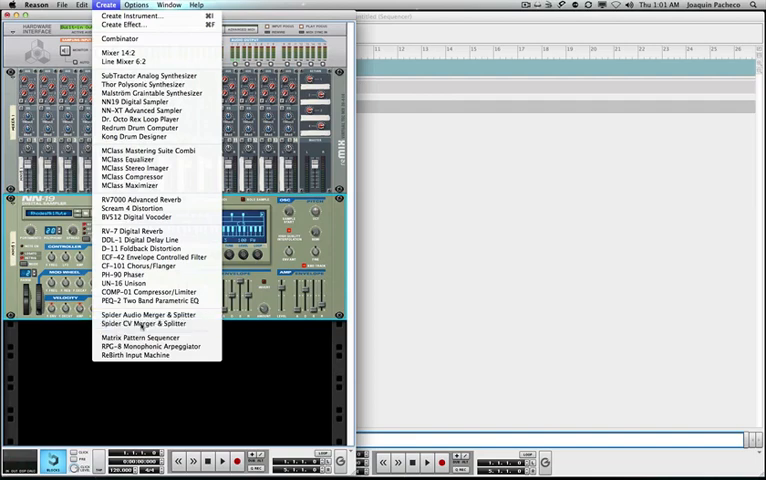
Pick Spider CV Merger & Splitter, reopen the Create menu, then dismiss it
{"action": "left_click", "coordinate": [151, 323]}
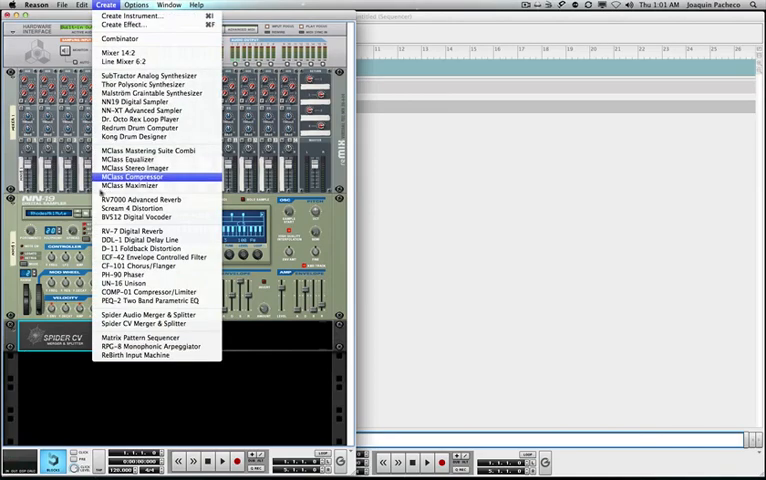
{"action": "left_click", "coordinate": [151, 315]}
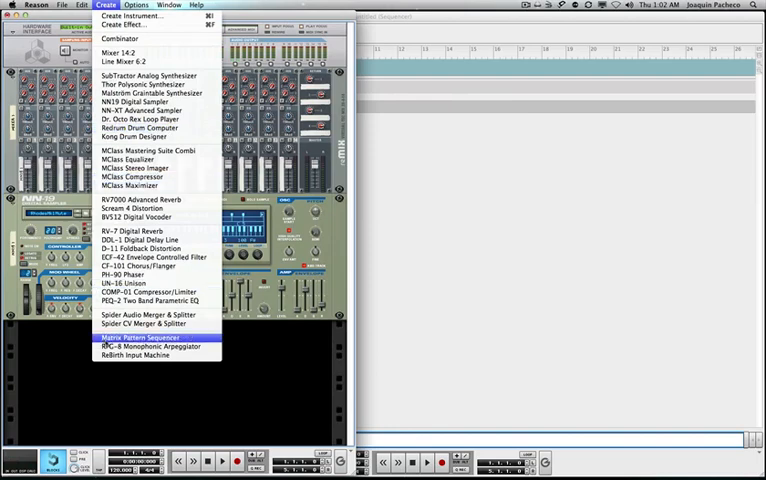
{"action": "left_click", "coordinate": [138, 337]}
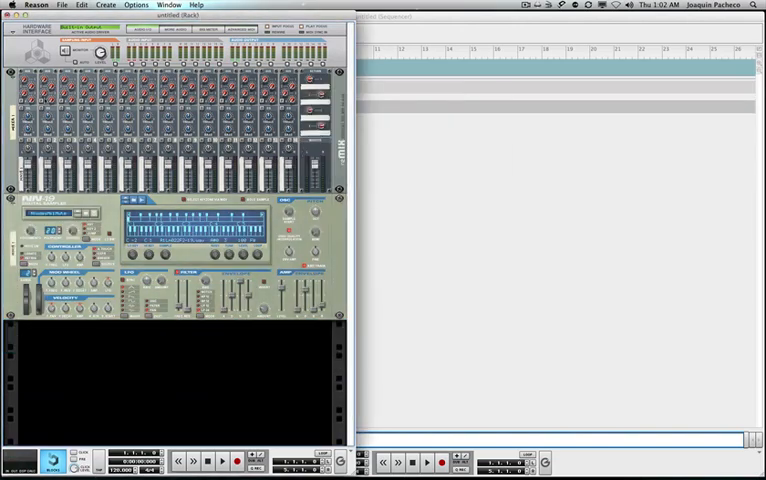
Open the Create menu and browse its entries down to ReBirth Input Machine
{"action": "left_click", "coordinate": [109, 5]}
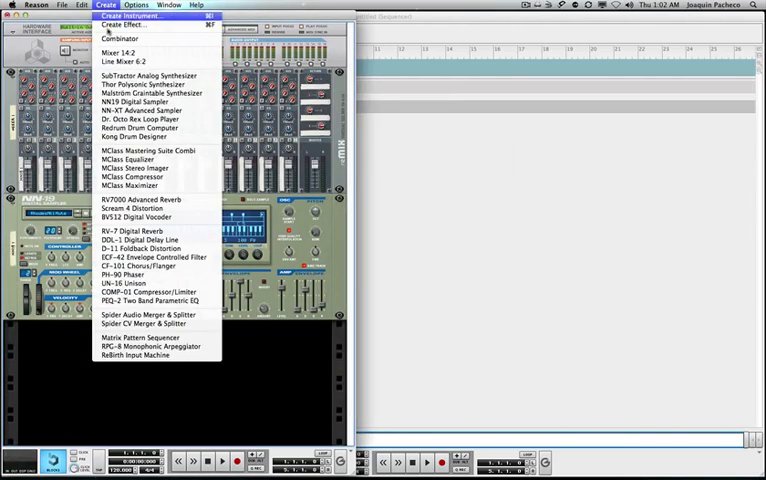
{"action": "mouse_move", "coordinate": [152, 347]}
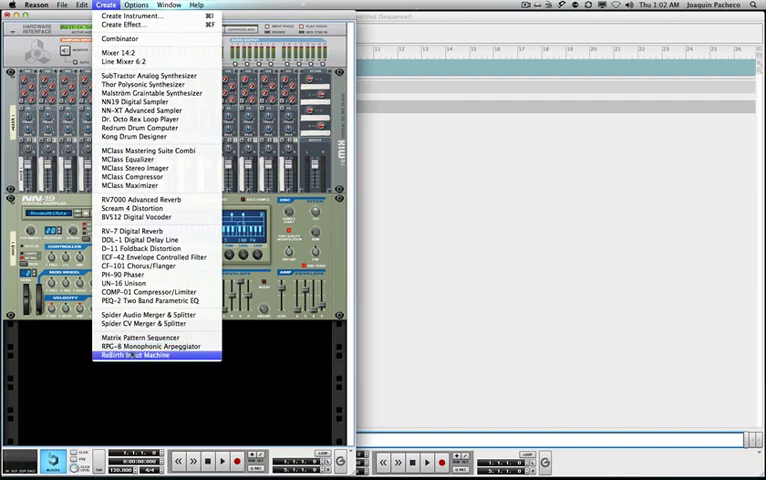
{"action": "mouse_move", "coordinate": [150, 356]}
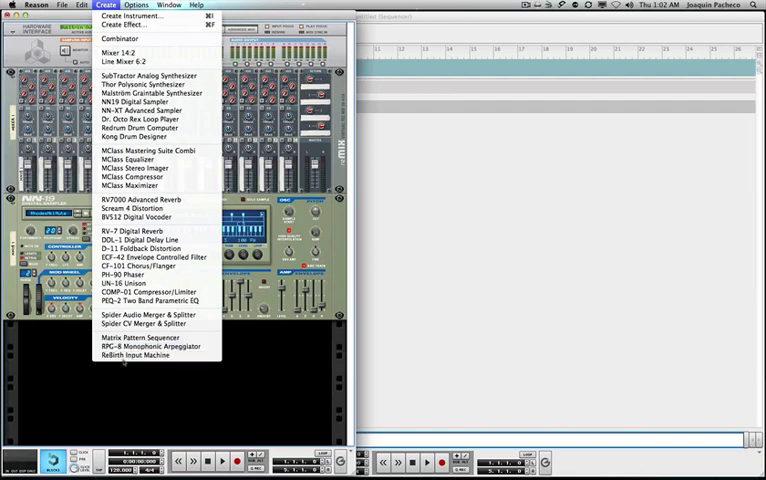
{"action": "mouse_move", "coordinate": [148, 357]}
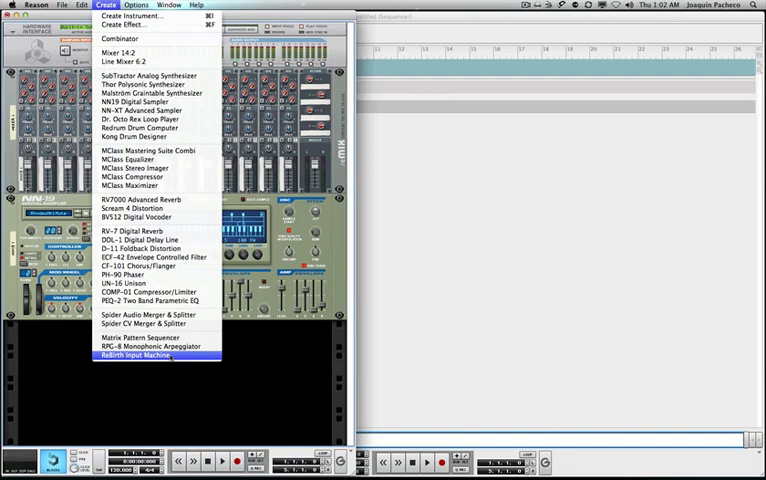
{"action": "mouse_move", "coordinate": [140, 217]}
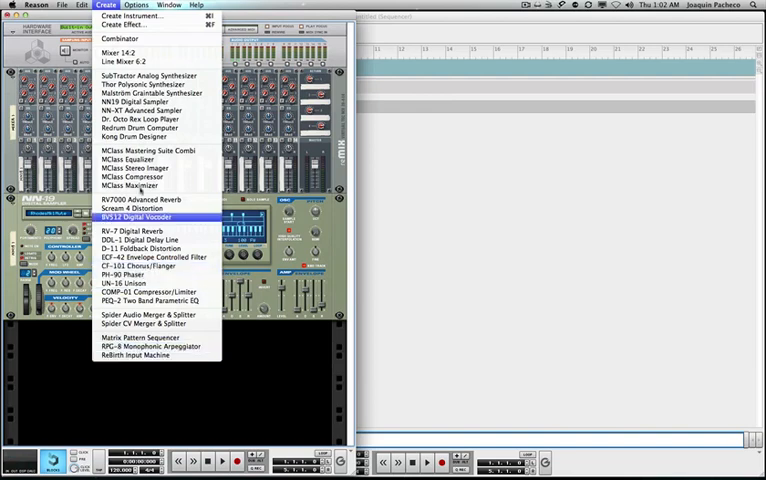
{"action": "mouse_move", "coordinate": [140, 23]}
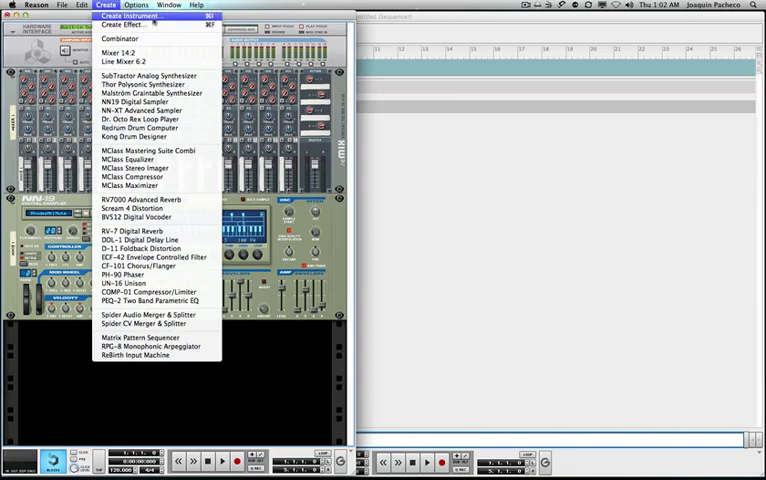
Browse the Rhythmic patch folder, then cancel the patch browser without adding the Malström
{"action": "left_click", "coordinate": [130, 14]}
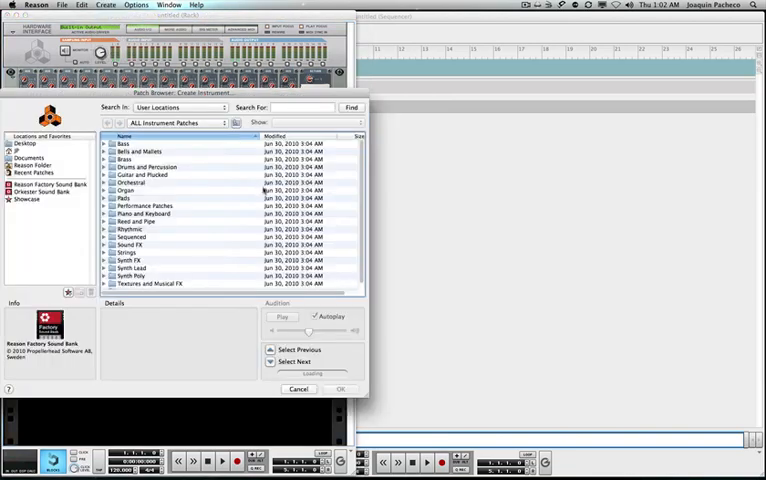
{"action": "mouse_move", "coordinate": [244, 272]}
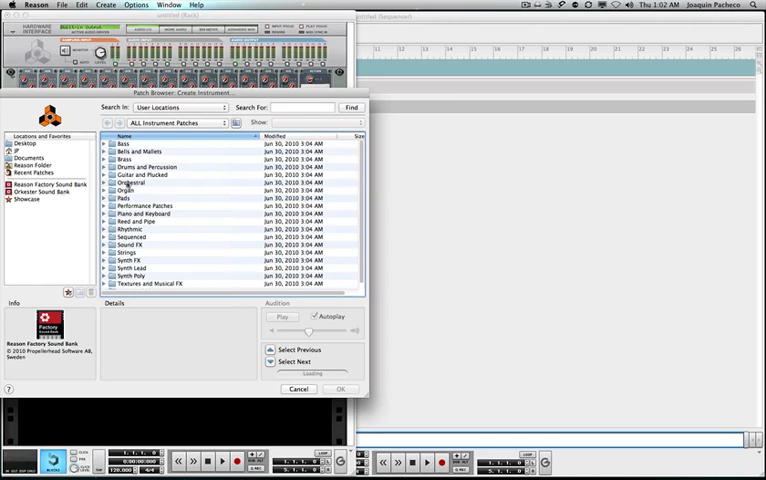
{"action": "left_click", "coordinate": [130, 228]}
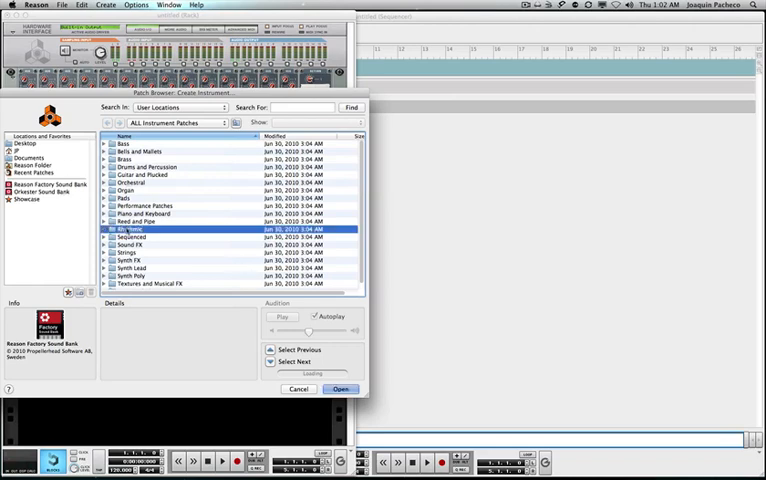
{"action": "double_click", "coordinate": [130, 229]}
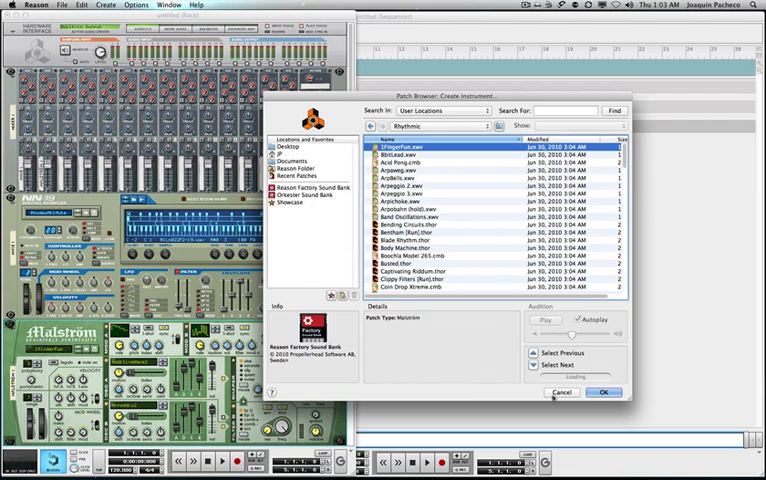
{"action": "left_click", "coordinate": [603, 392]}
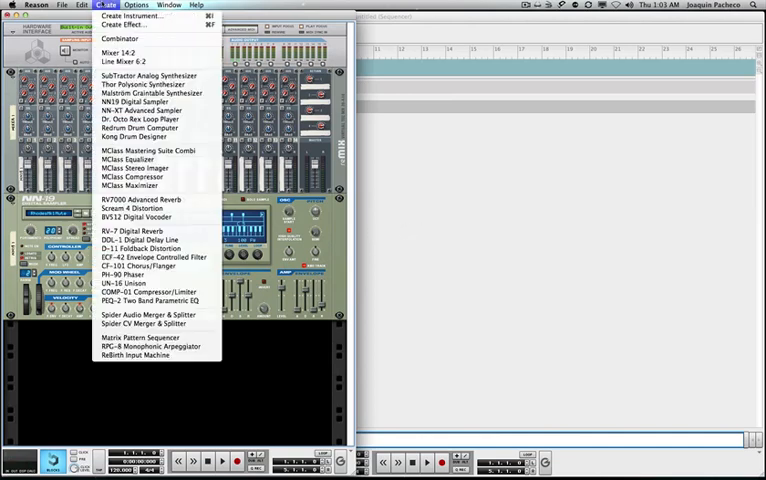
{"action": "mouse_move", "coordinate": [150, 356]}
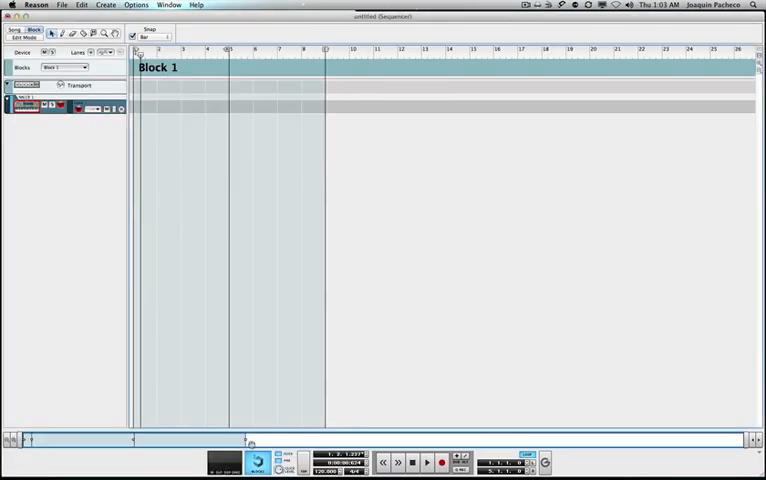
Record four bars of chords on the NN-19 track, then refocus the rack and sequencer windows
{"action": "left_click", "coordinate": [440, 461]}
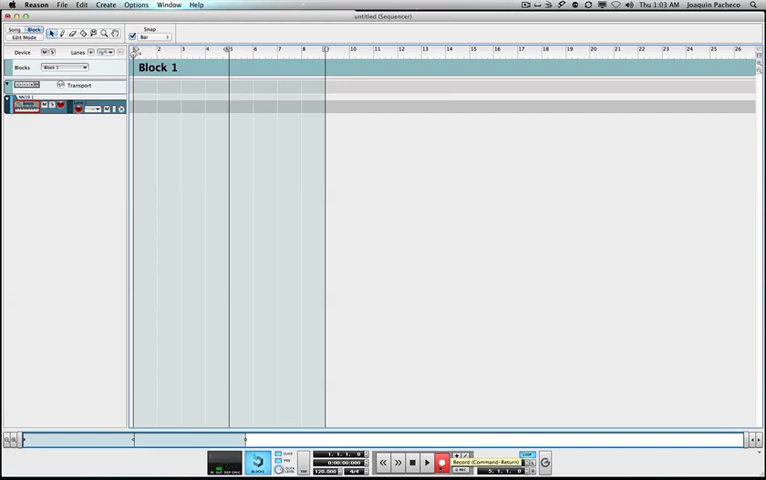
{"action": "left_click", "coordinate": [143, 108]}
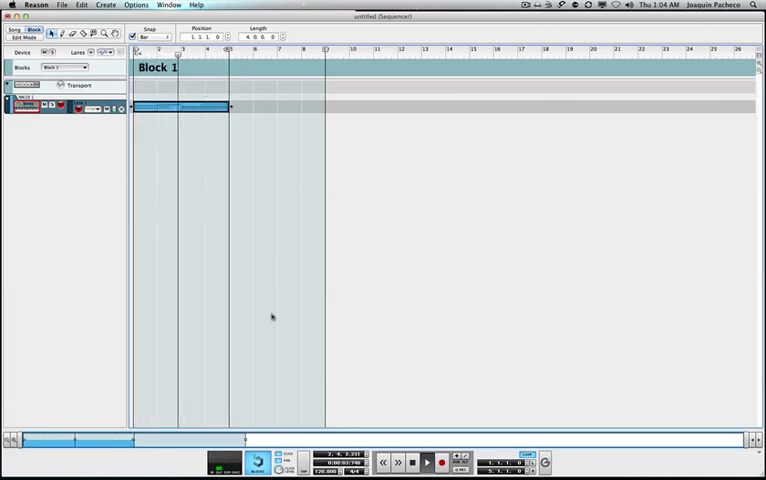
{"action": "left_click", "coordinate": [169, 5]}
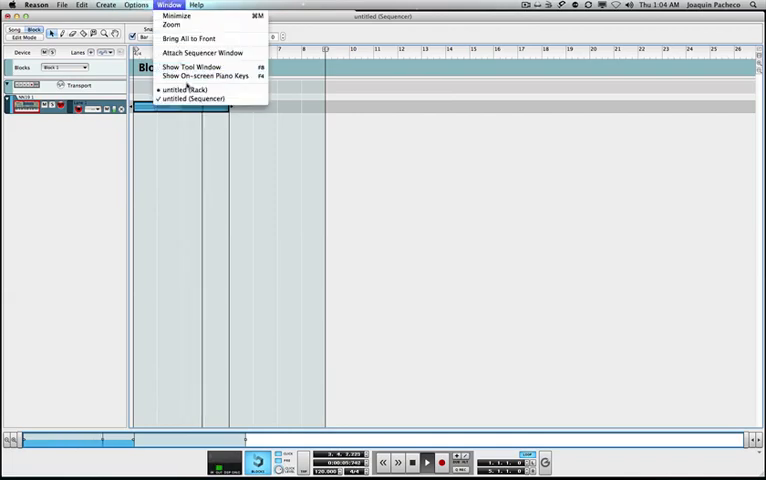
{"action": "left_click", "coordinate": [189, 89]}
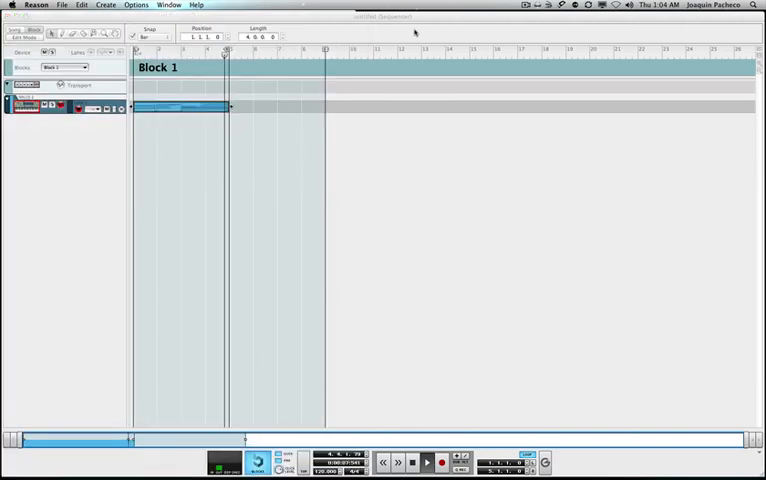
{"action": "left_click", "coordinate": [32, 30]}
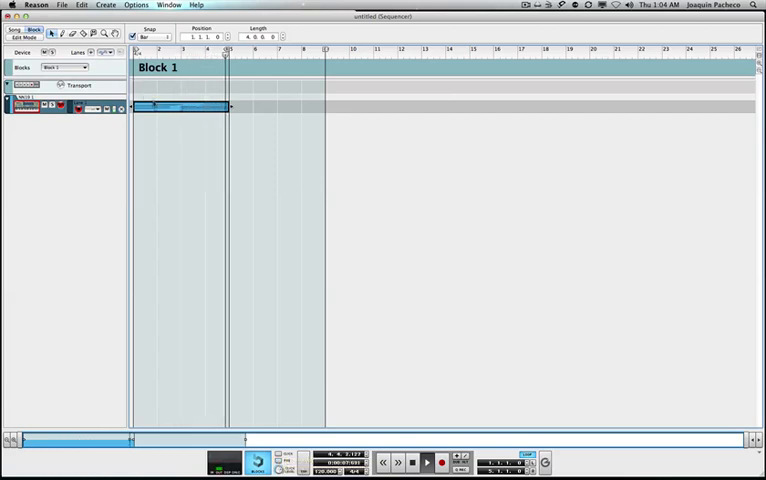
Open the recorded clip in the note editor, select it, and switch to Song mode
{"action": "double_click", "coordinate": [180, 106]}
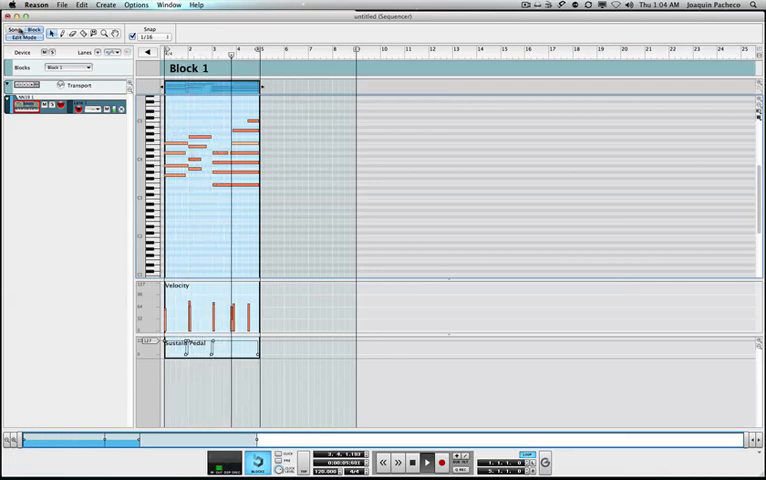
{"action": "left_click", "coordinate": [11, 29]}
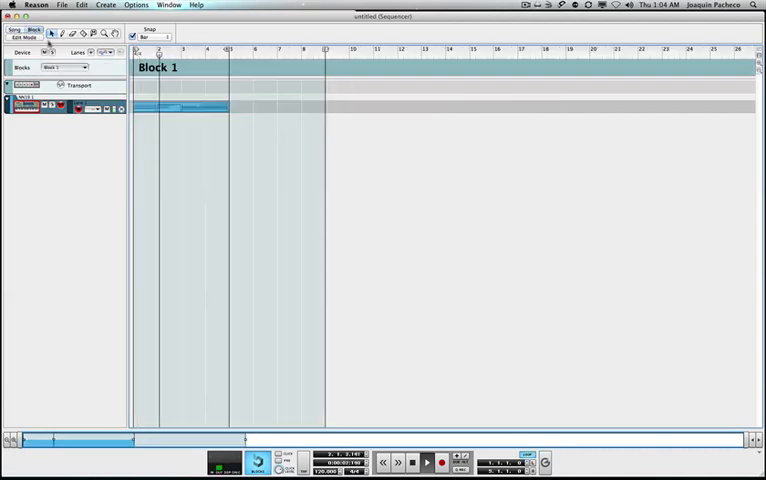
{"action": "mouse_move", "coordinate": [287, 170]}
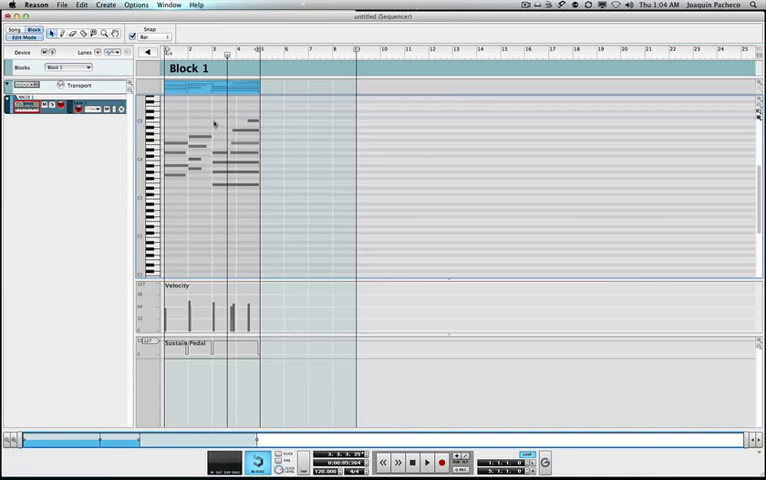
{"action": "left_click", "coordinate": [215, 93]}
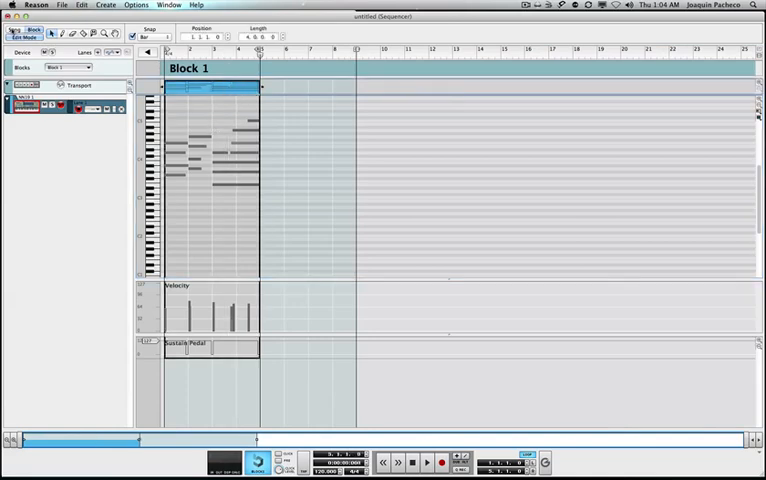
{"action": "left_click", "coordinate": [13, 30]}
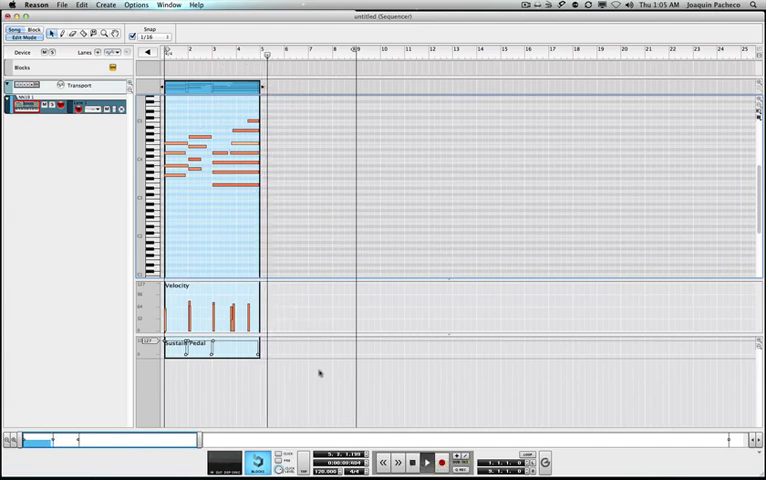
Play back from a new position in the clip, view the snap values, then stop
{"action": "left_click", "coordinate": [426, 462]}
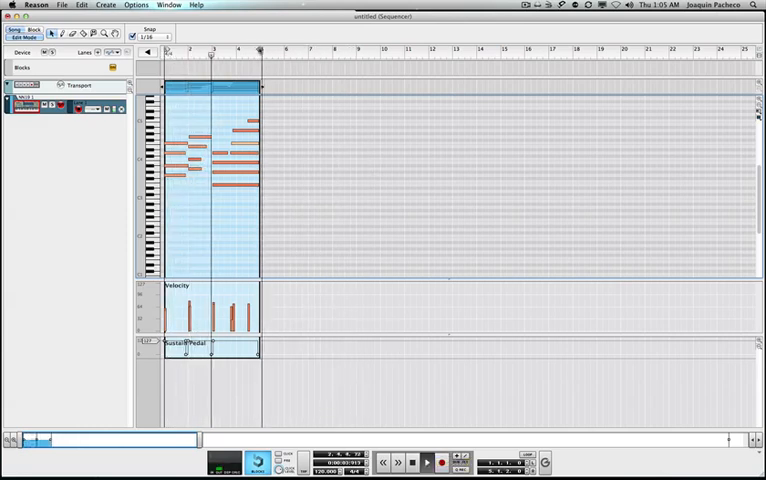
{"action": "left_click", "coordinate": [148, 37]}
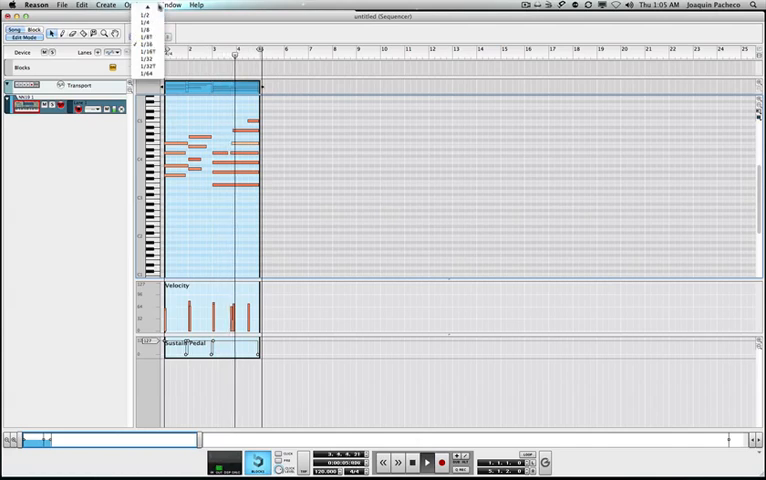
{"action": "left_click", "coordinate": [141, 11]}
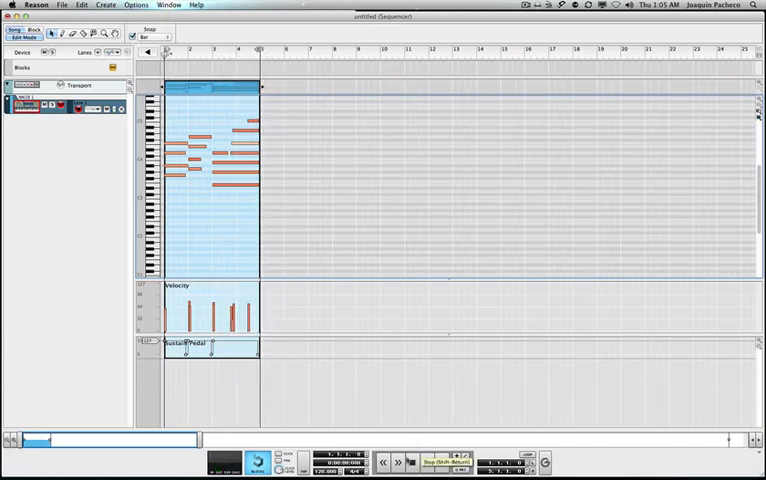
{"action": "left_click", "coordinate": [426, 462]}
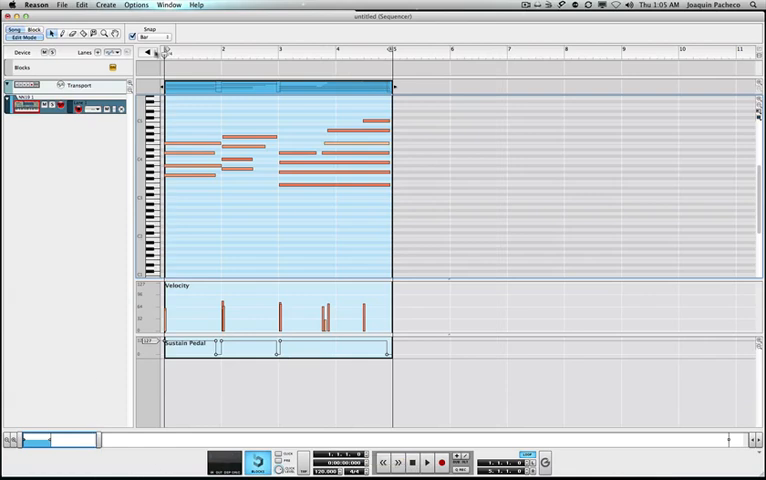
Switch to Block mode, then leave the note editor for the Song arrangement view
{"action": "left_click", "coordinate": [169, 5]}
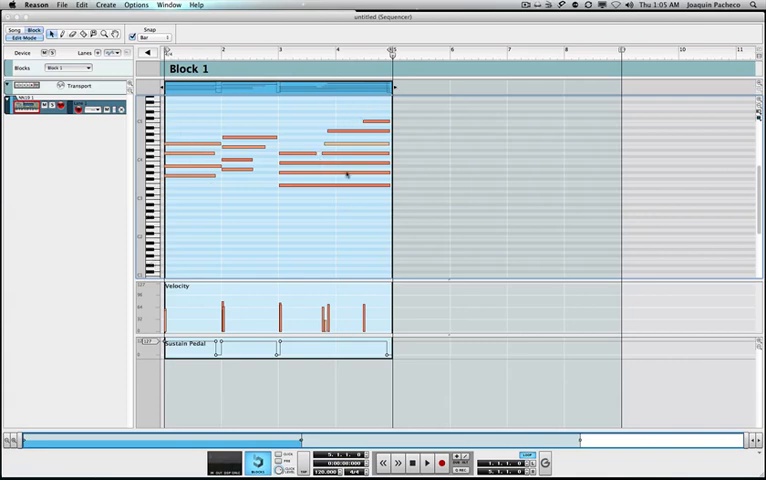
{"action": "left_click", "coordinate": [13, 31]}
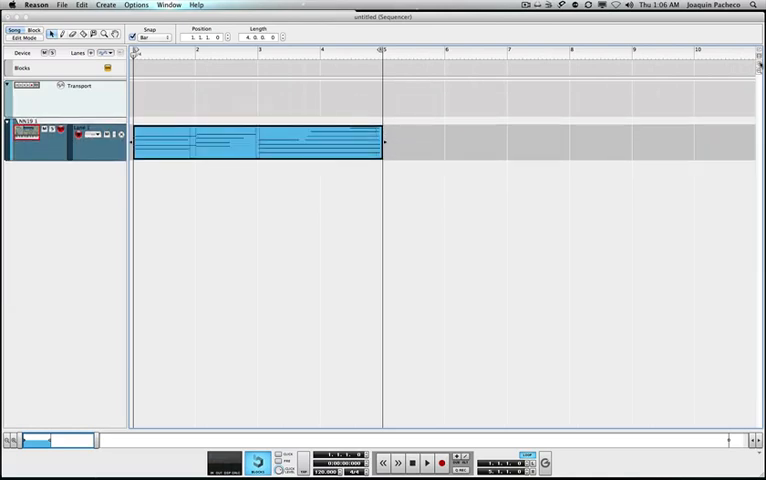
{"action": "mouse_move", "coordinate": [70, 341]}
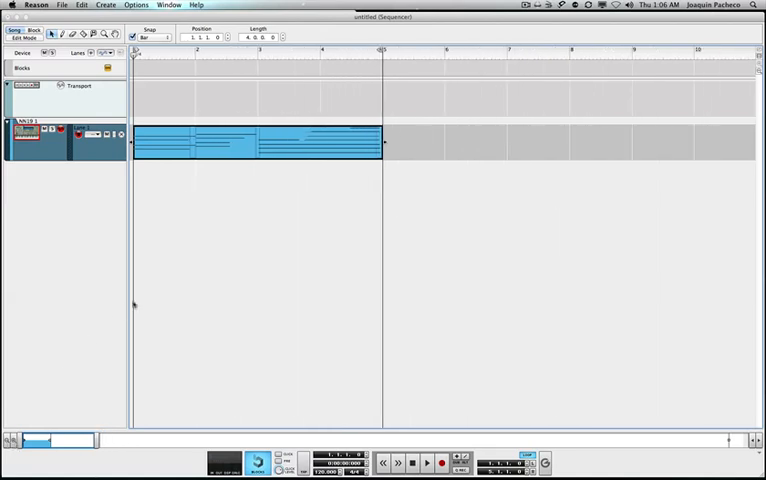
Switch to Block mode and reopen Block 1's NN-19 clip in the note editor
{"action": "left_click", "coordinate": [35, 30]}
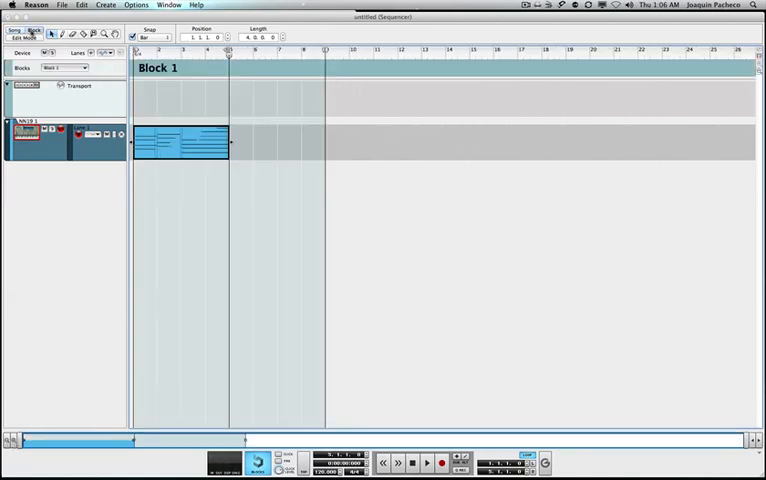
{"action": "double_click", "coordinate": [180, 142]}
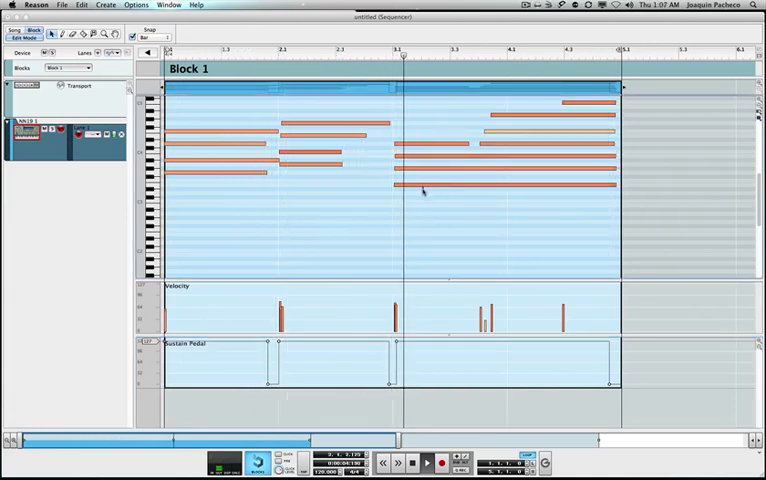
Move the bar 3–4 chord notes to new pitches, adjust another note, and exit to Song view
{"action": "left_click_drag", "start_coordinate": [410, 105], "coordinate": [530, 215]}
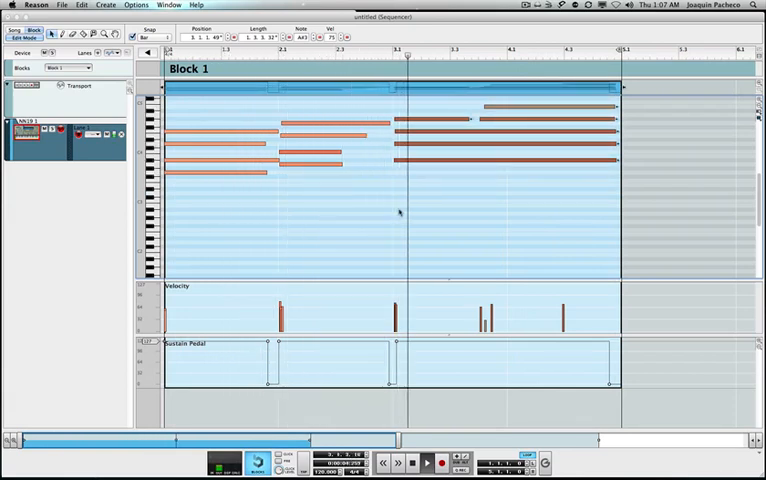
{"action": "left_click_drag", "start_coordinate": [400, 105], "coordinate": [485, 180]}
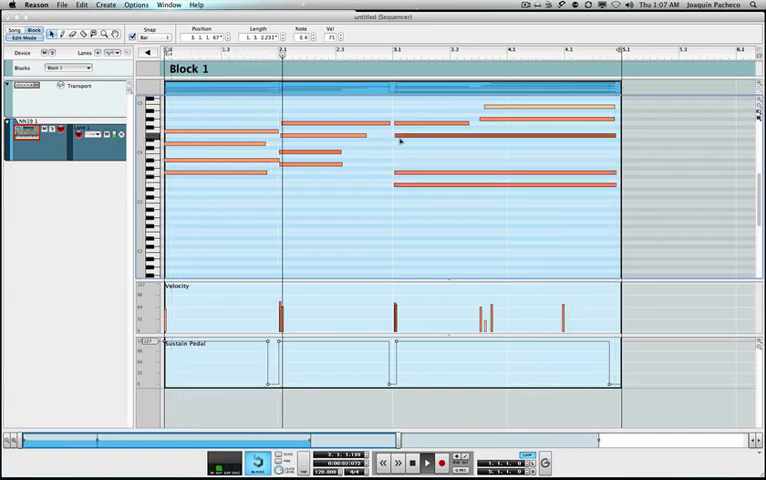
{"action": "left_click", "coordinate": [401, 50]}
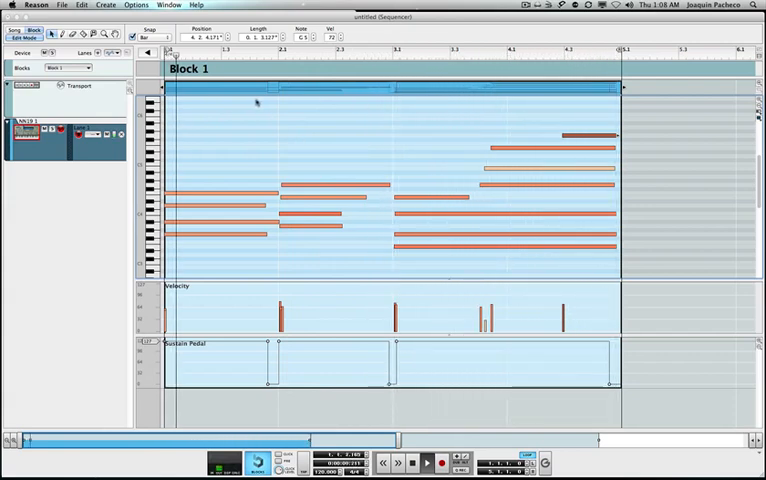
{"action": "left_click", "coordinate": [18, 31]}
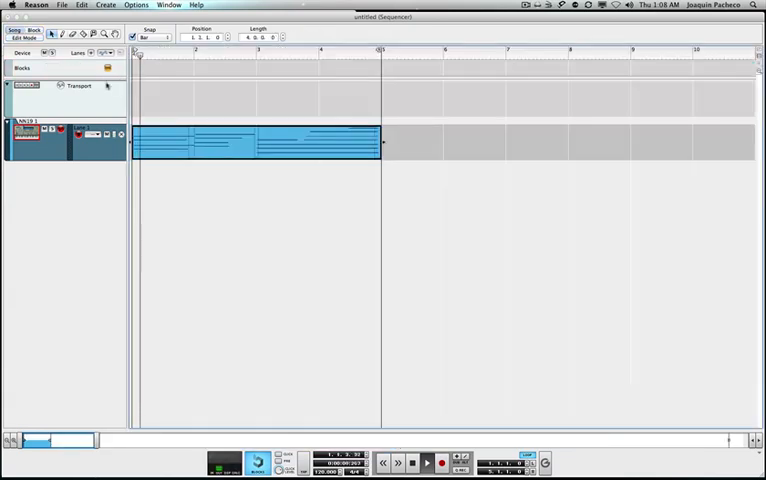